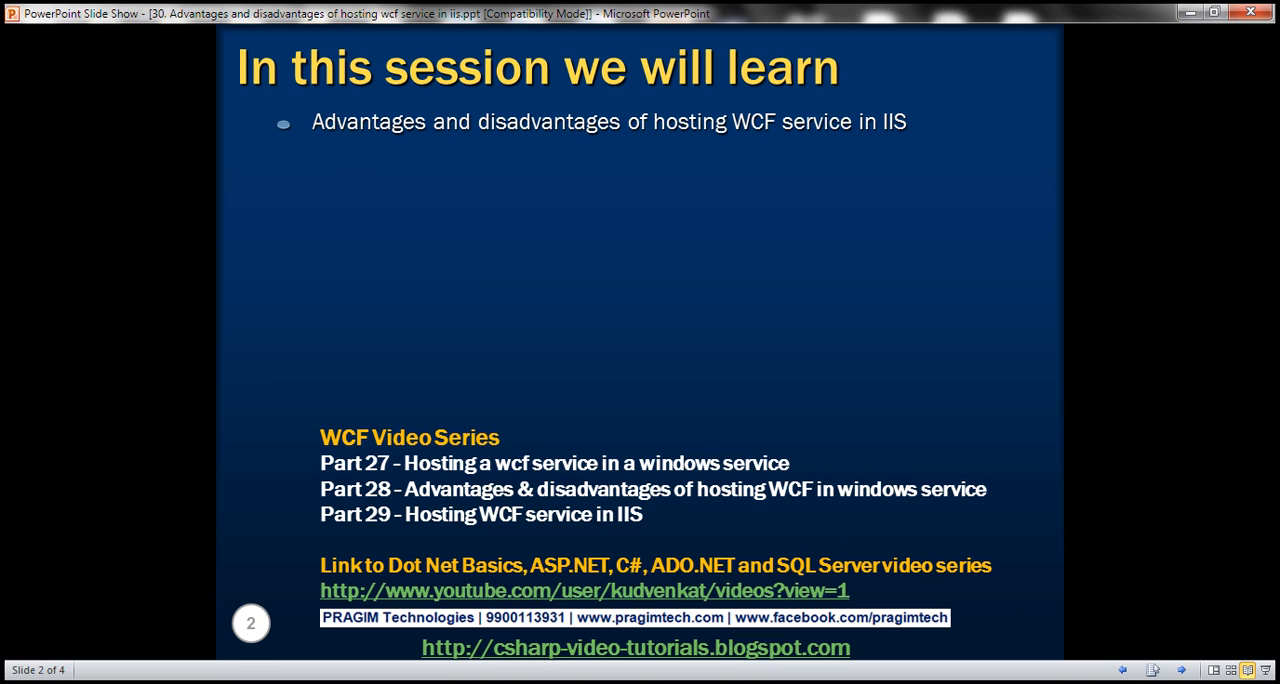
pyautogui.moveTo(364, 528)
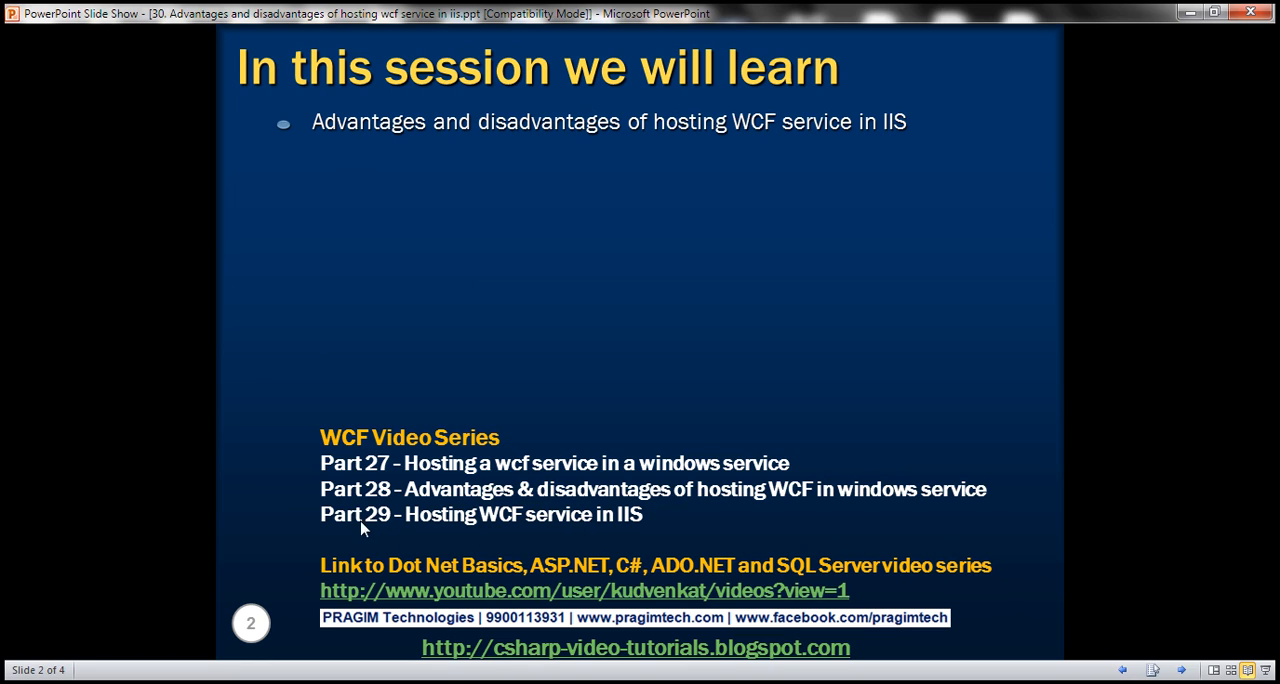
pyautogui.moveTo(376, 516)
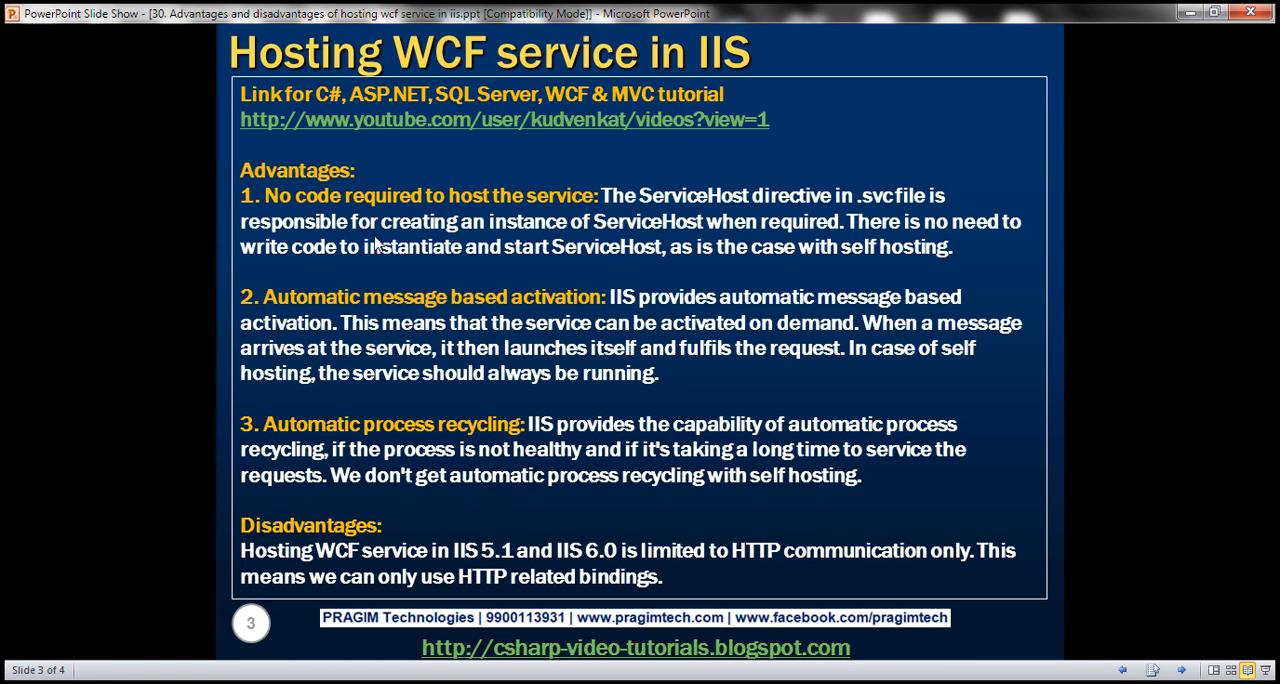
pyautogui.moveTo(390, 308)
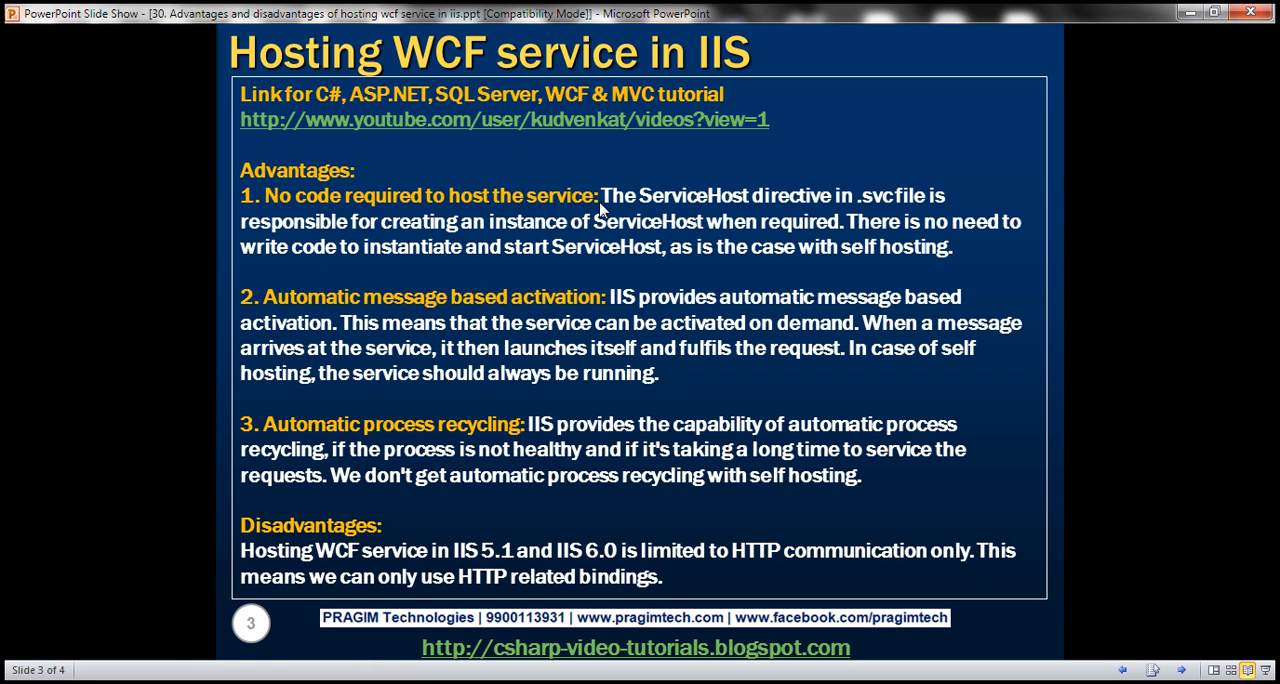
pyautogui.moveTo(608, 224)
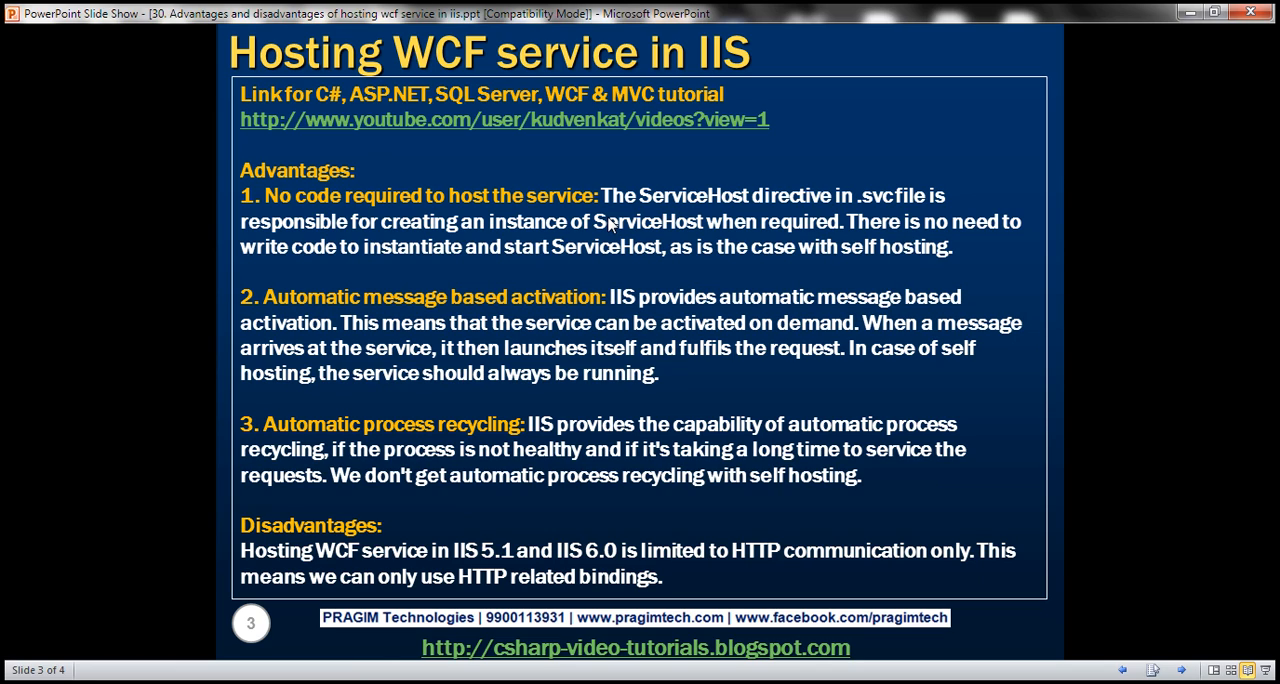
pyautogui.moveTo(808, 222)
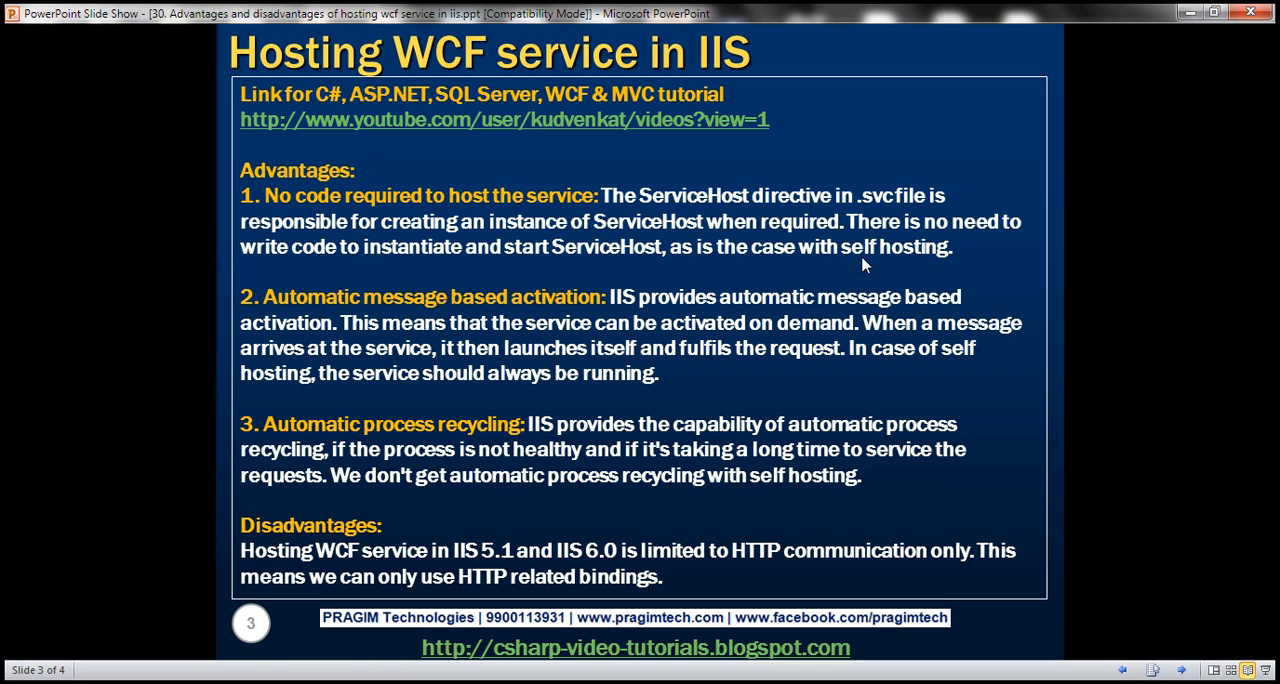
pyautogui.moveTo(690, 318)
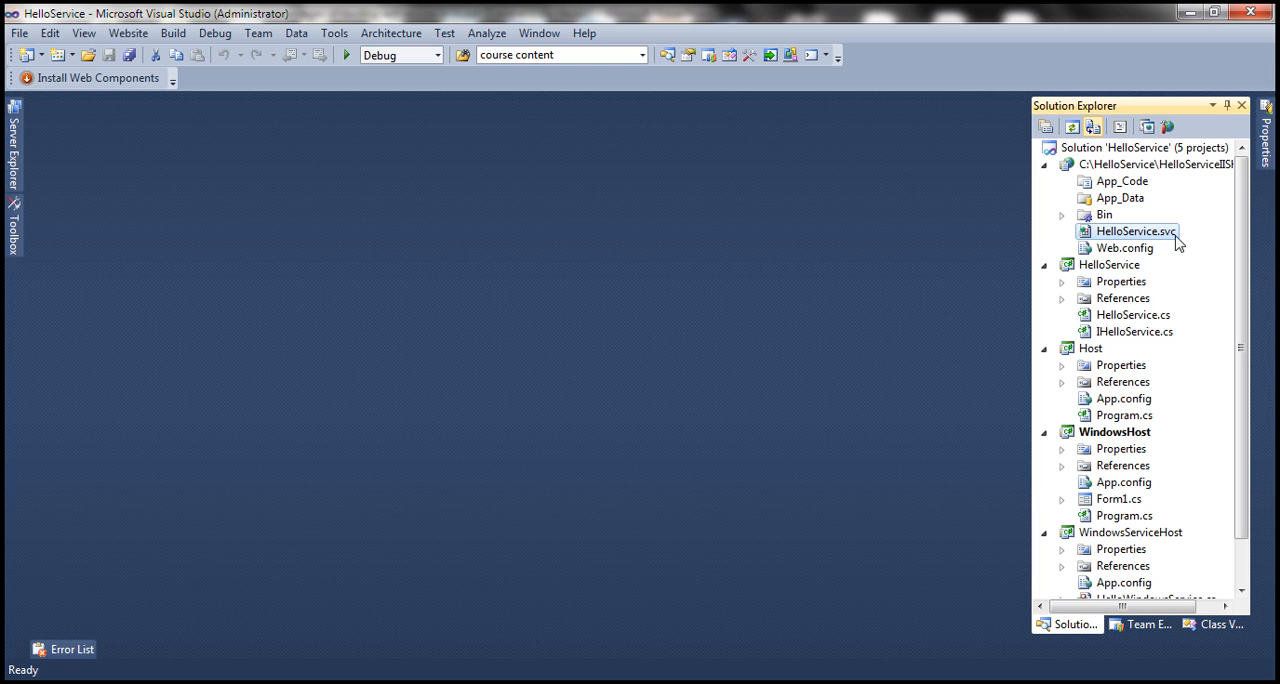
# Bring Visual Studio forward showing the HelloService solution's five projects in Solution Explorer.
pyautogui.click(1108, 264)
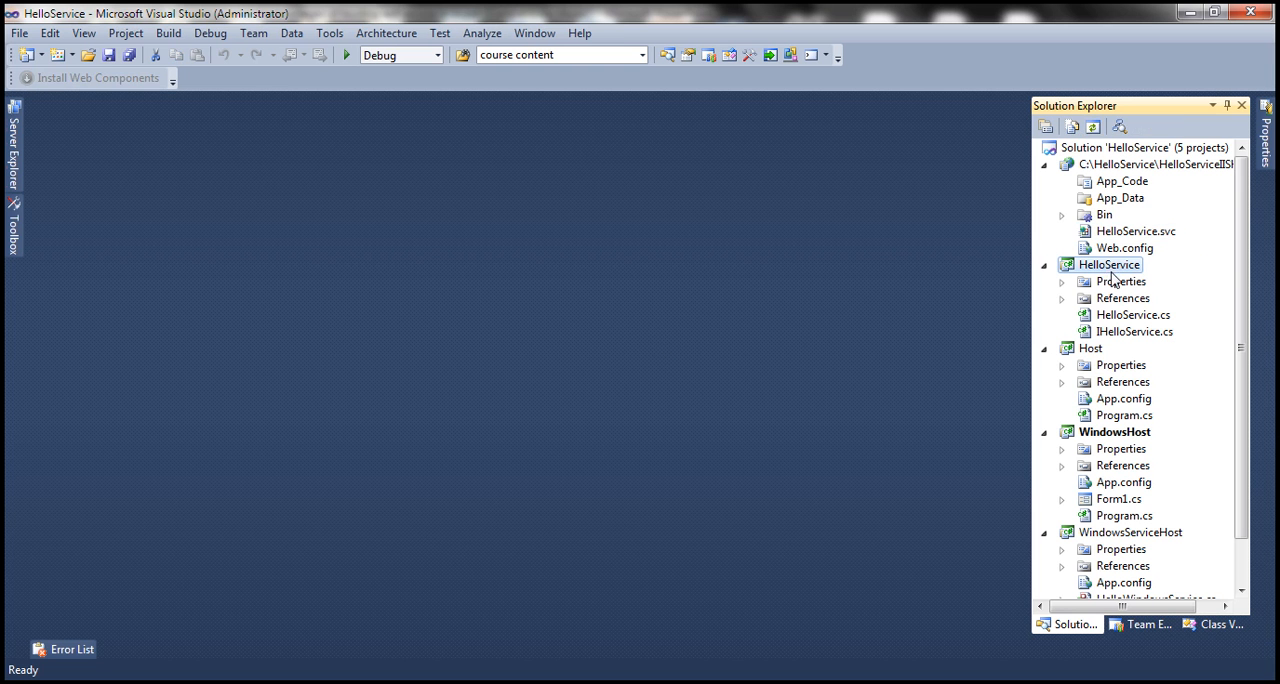
pyautogui.moveTo(1104, 360)
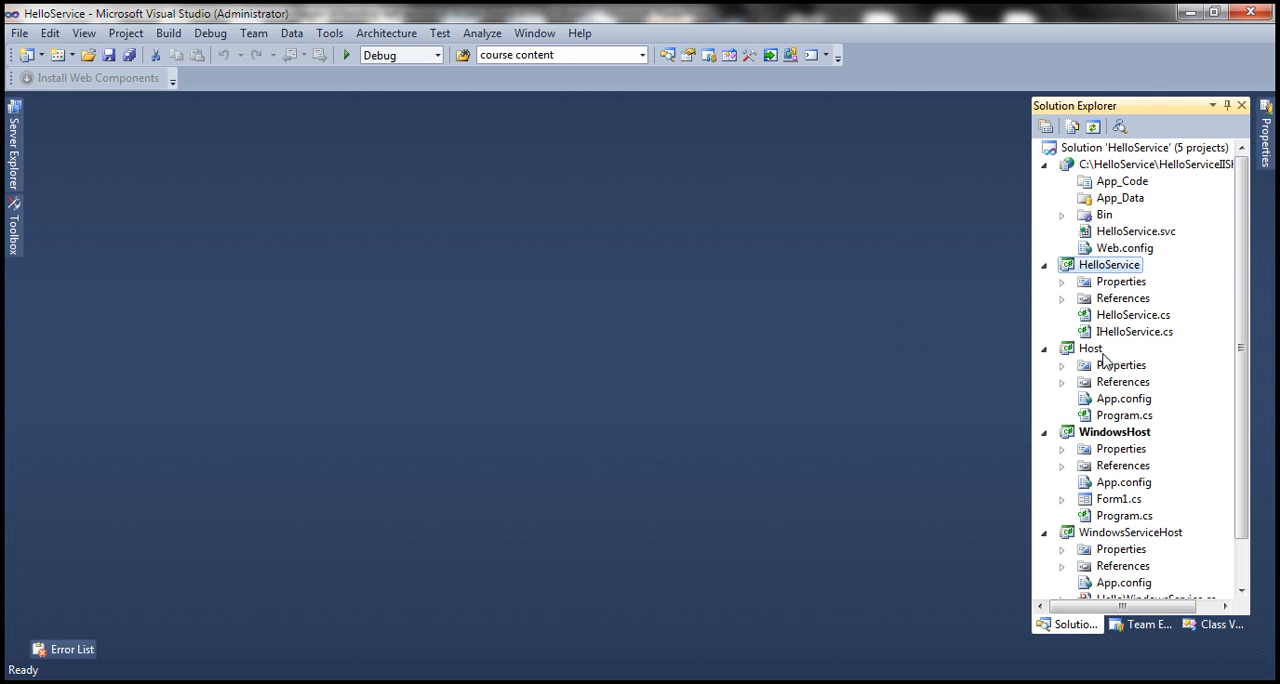
pyautogui.moveTo(1104, 368)
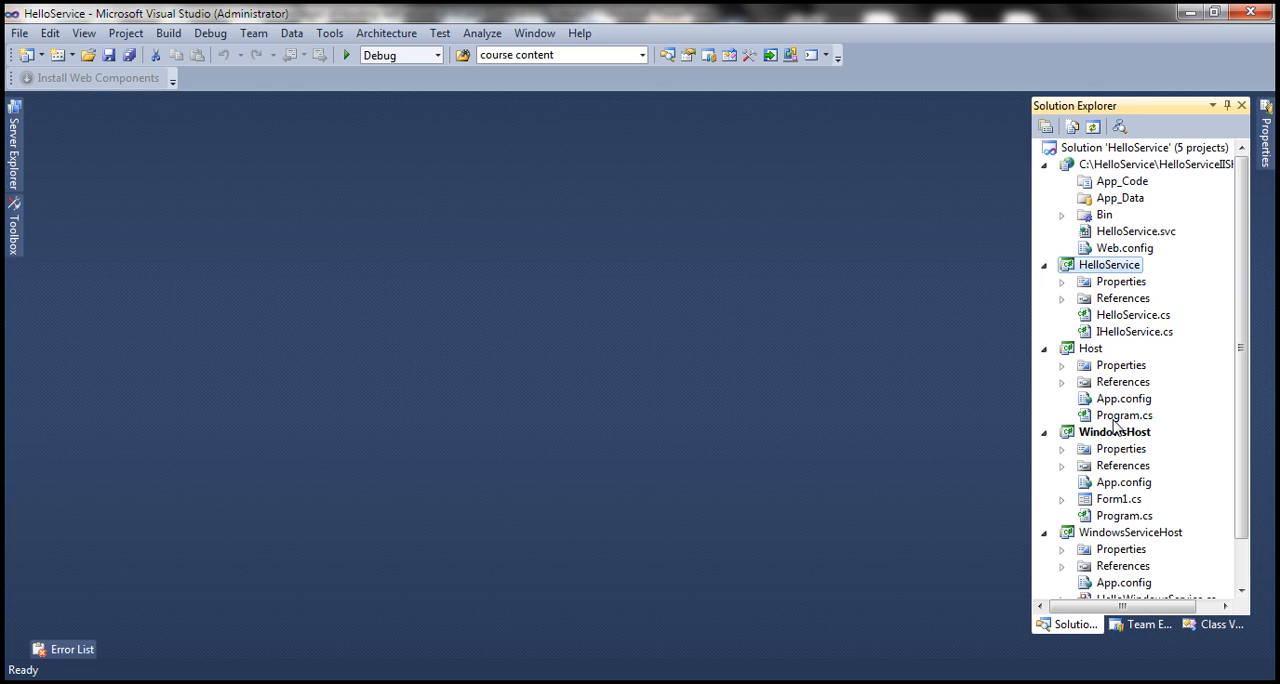
# View the Host project's Program.cs, which creates and opens a ServiceHost for HelloService.
pyautogui.doubleClick(1124, 416)
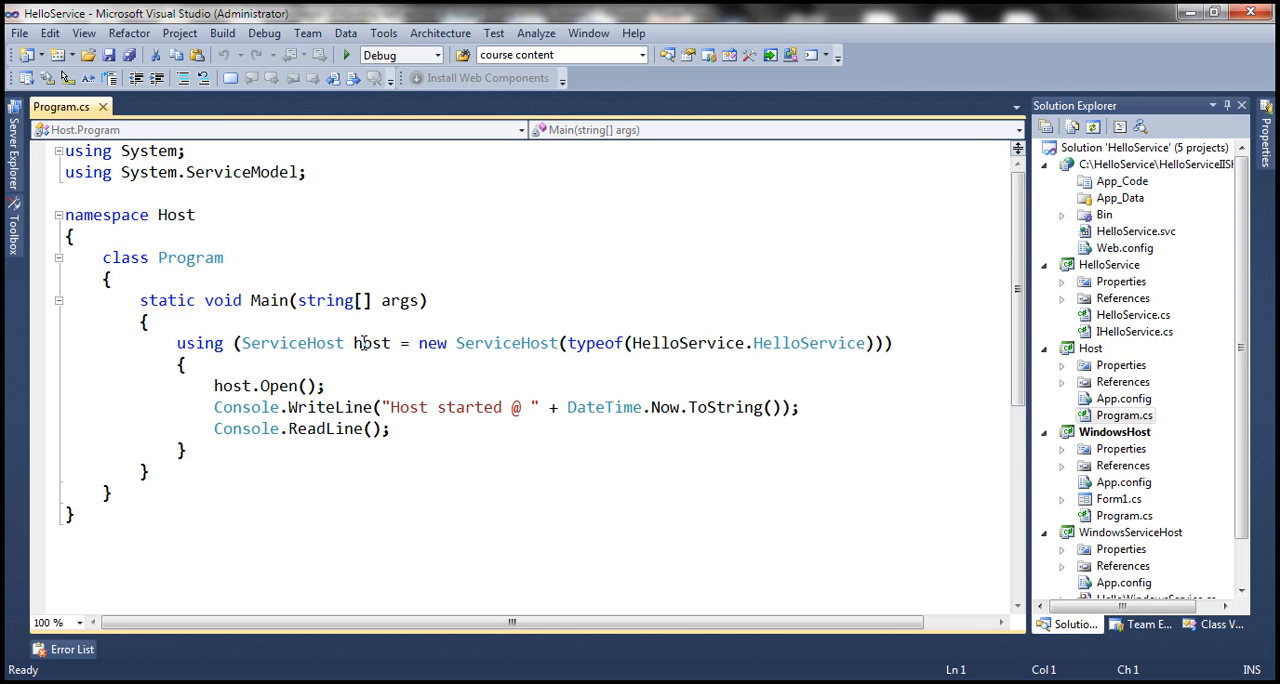
pyautogui.moveTo(312, 388)
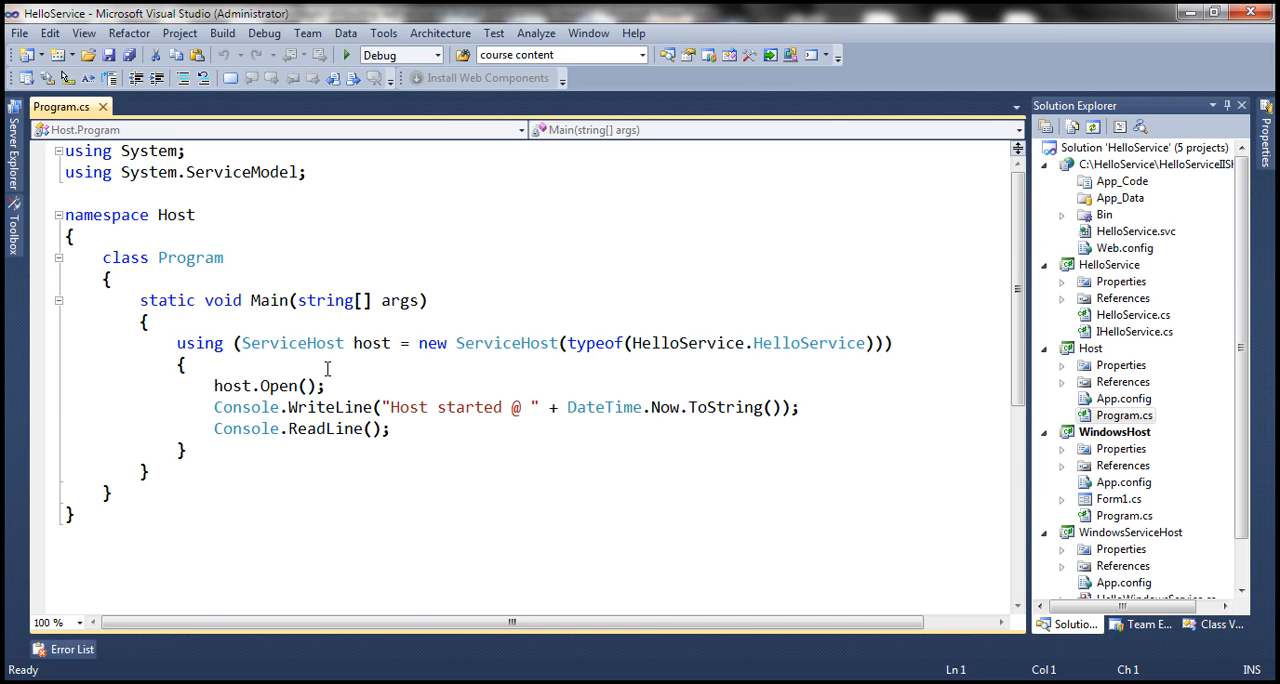
pyautogui.moveTo(292, 404)
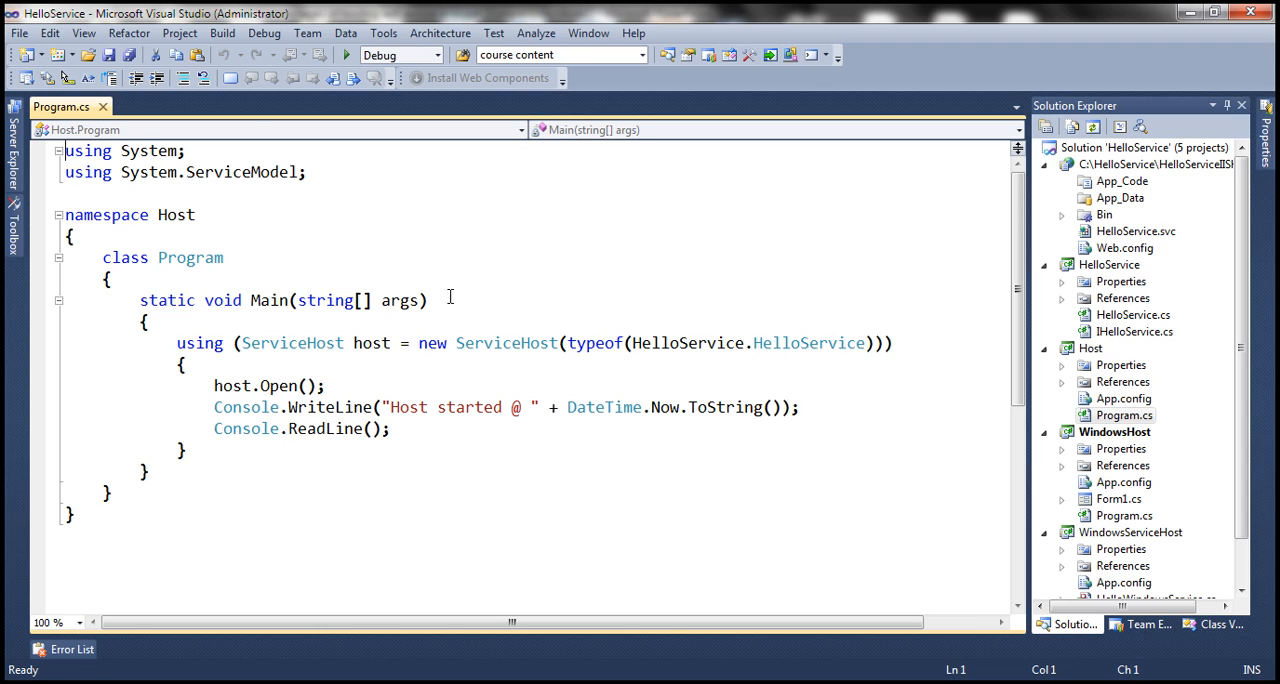
pyautogui.moveTo(880, 108)
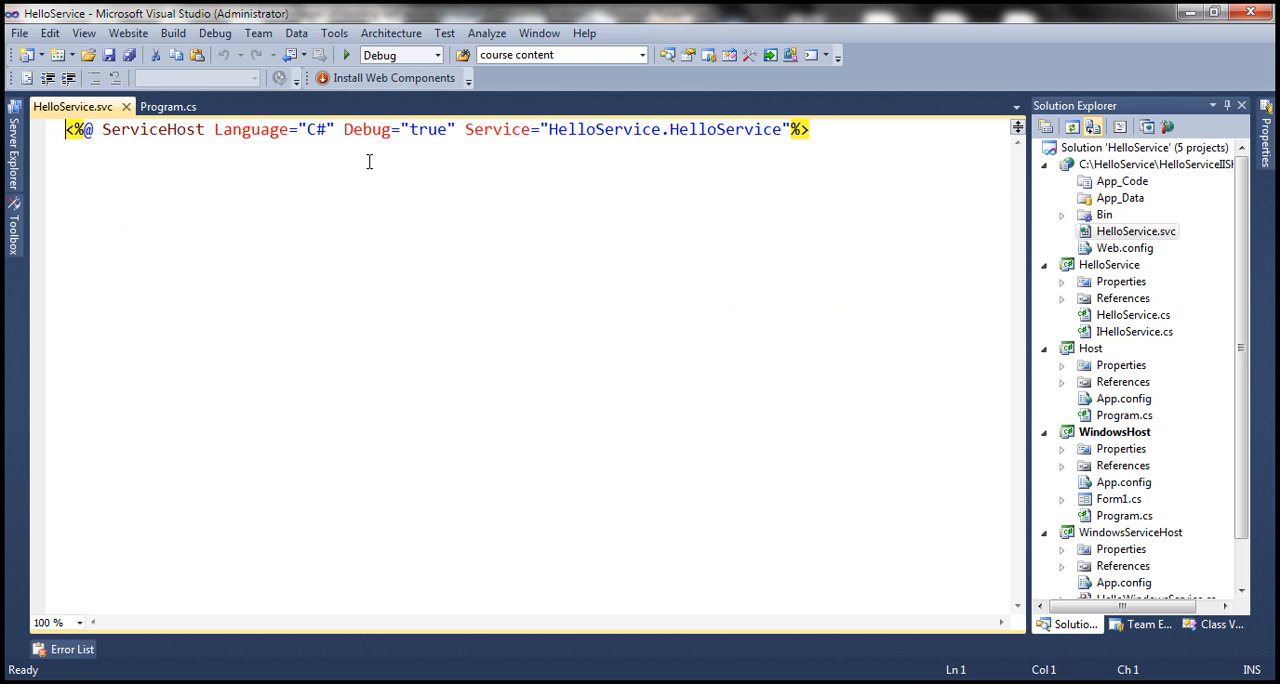
pyautogui.moveTo(504, 152)
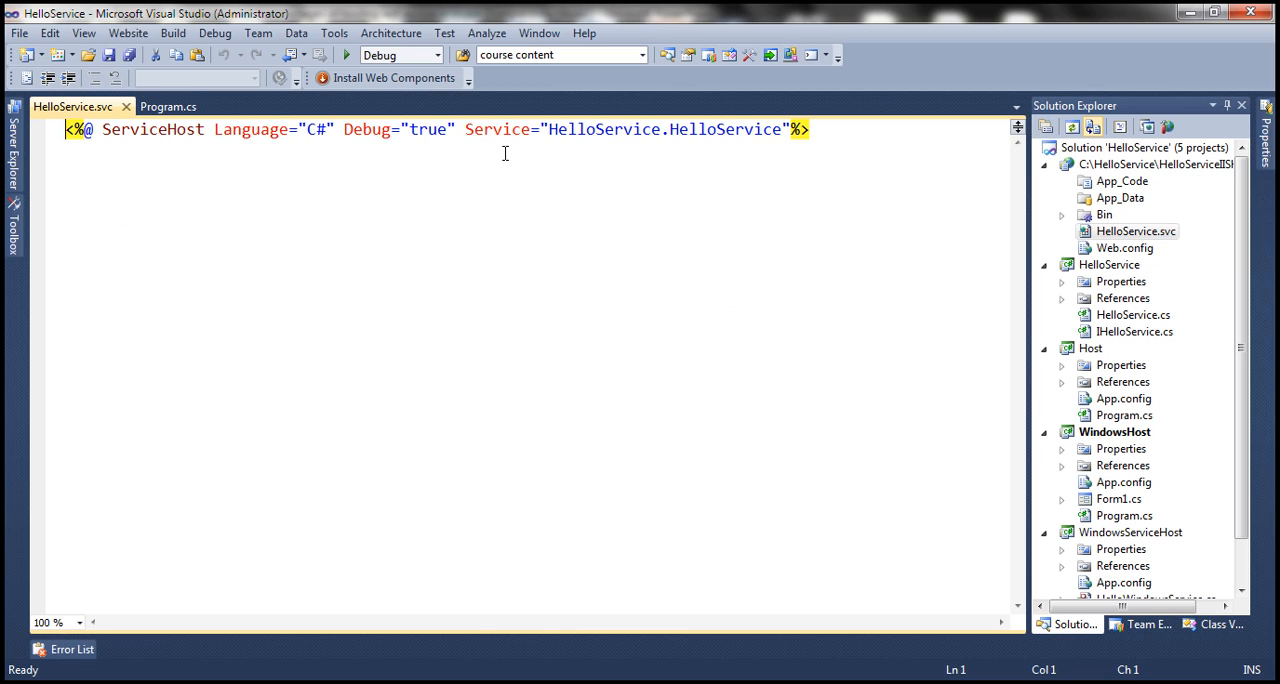
pyautogui.moveTo(176, 182)
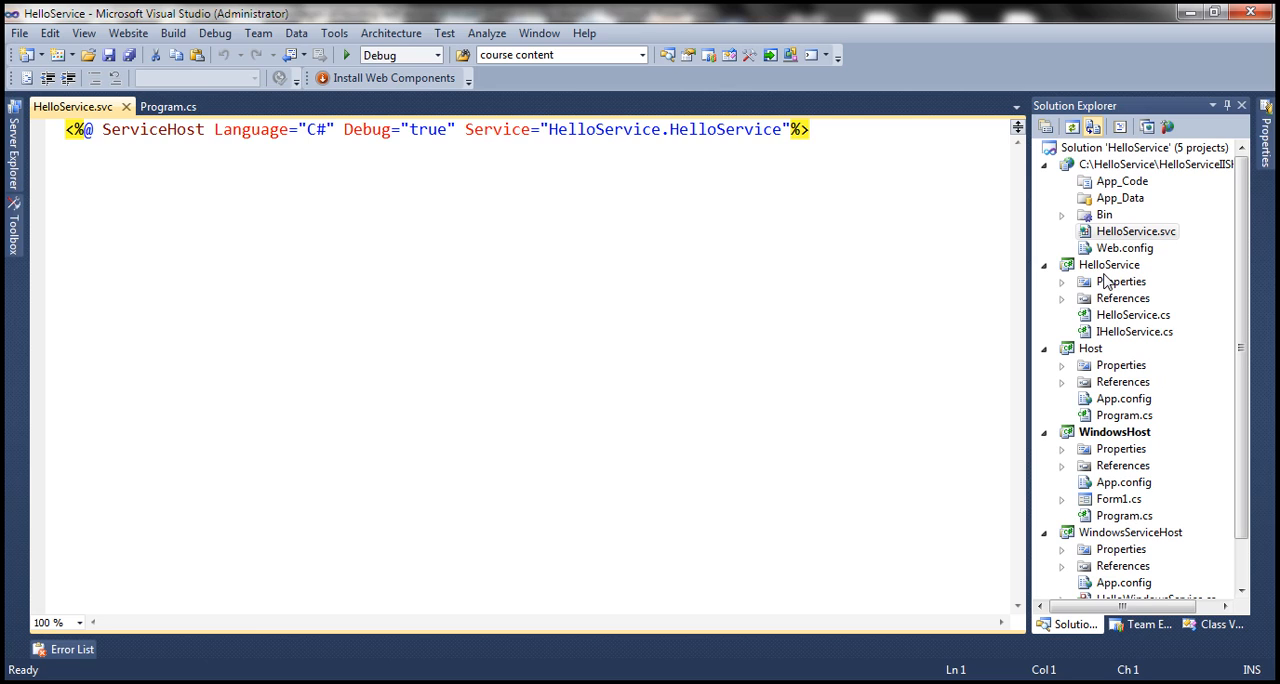
pyautogui.moveTo(1096, 364)
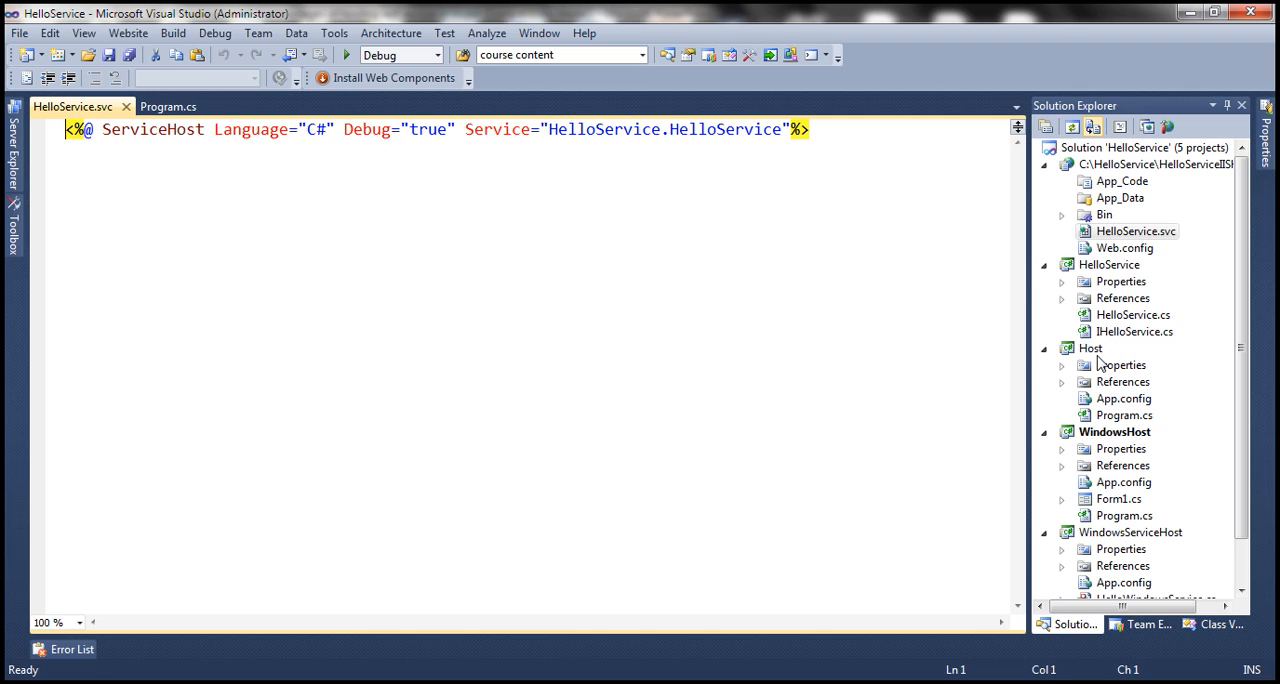
pyautogui.moveTo(1100, 364)
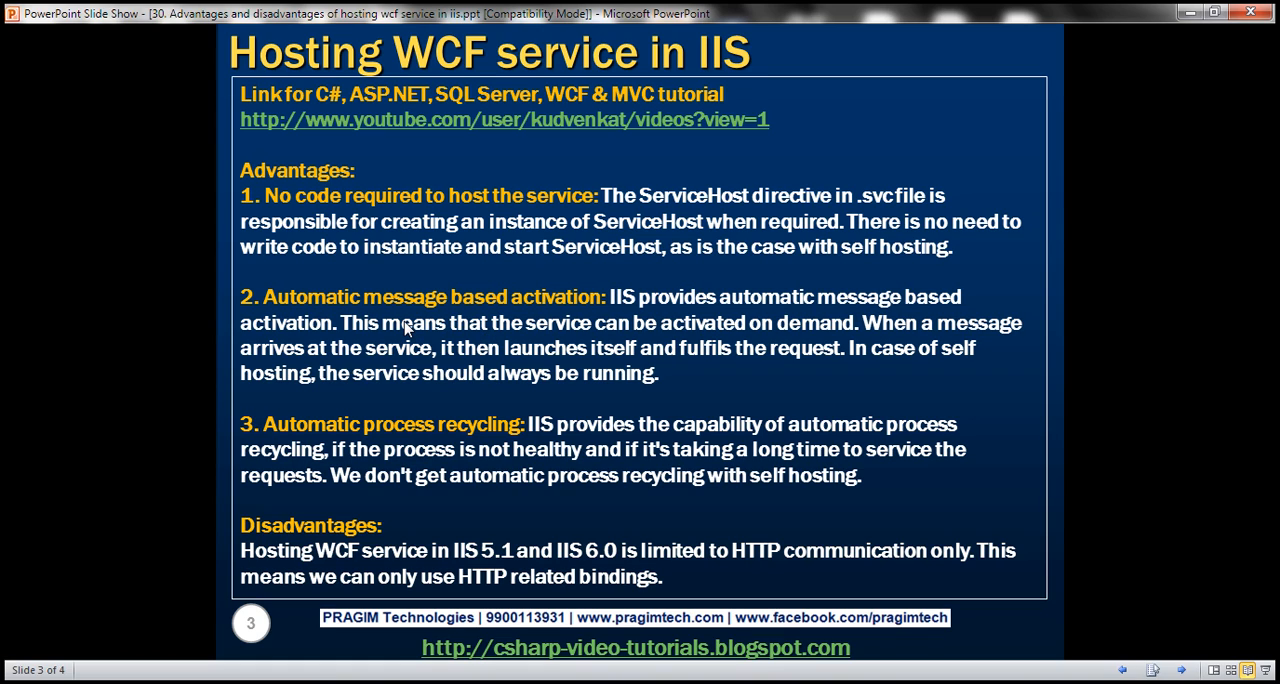
pyautogui.moveTo(404, 356)
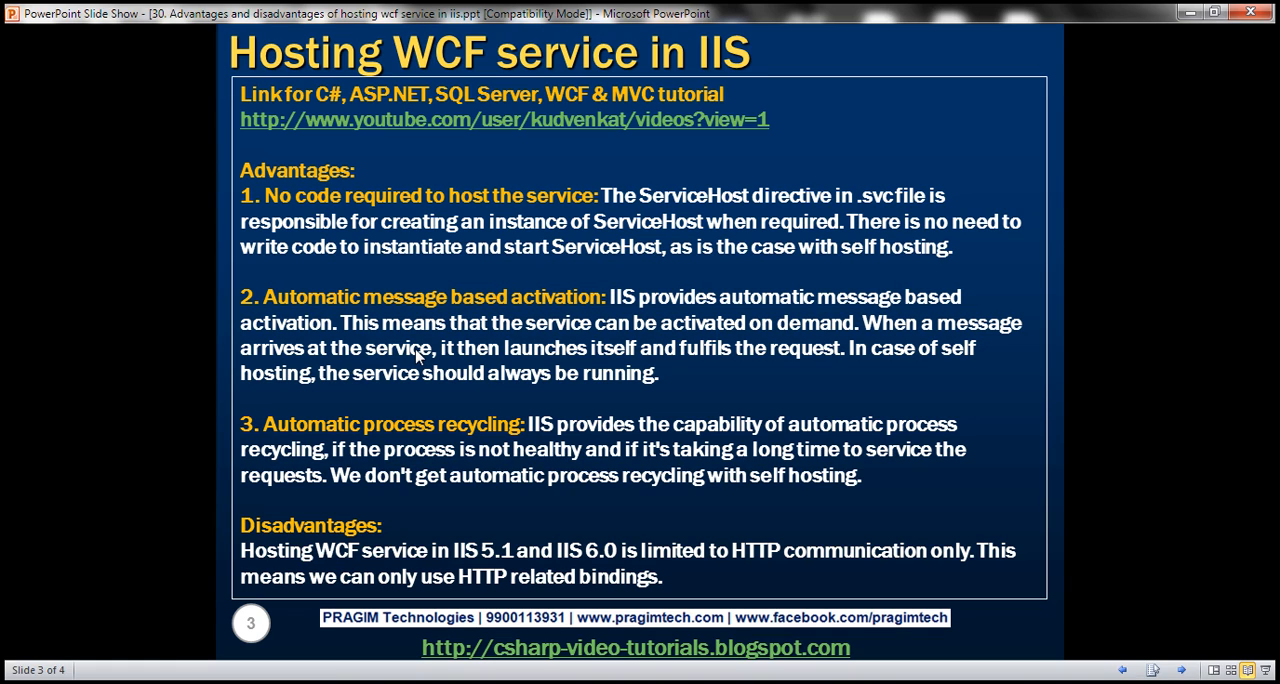
pyautogui.moveTo(444, 344)
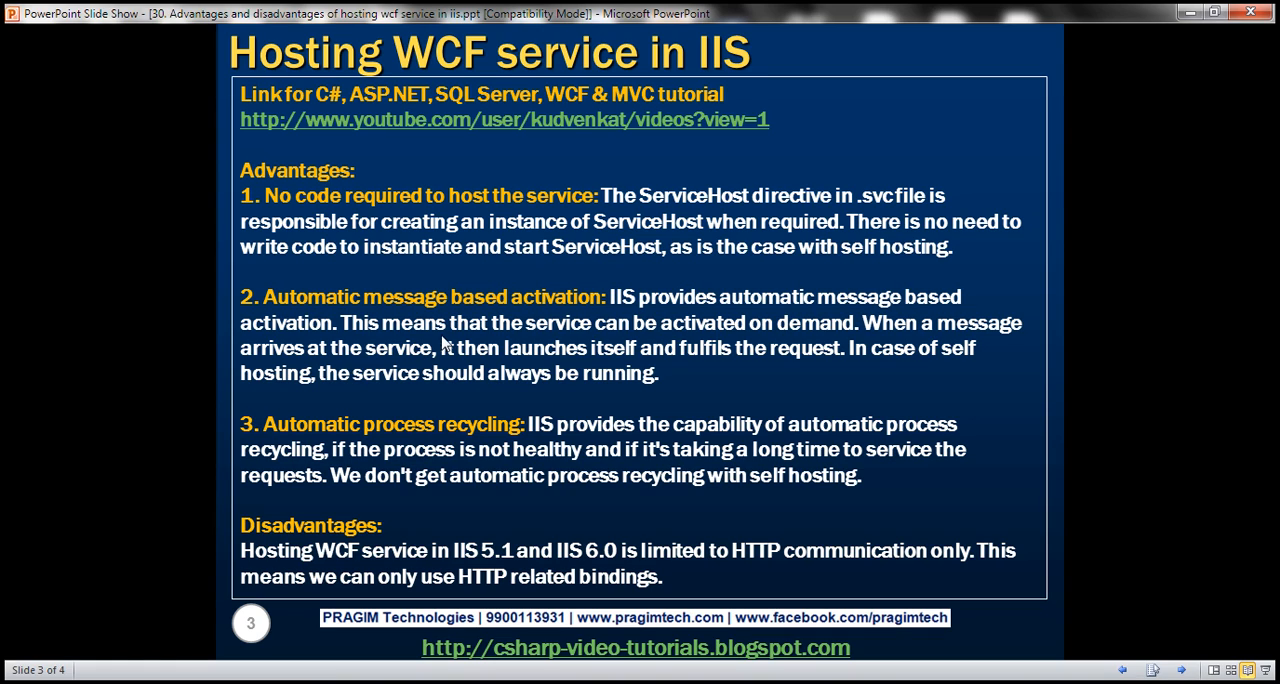
pyautogui.moveTo(388, 412)
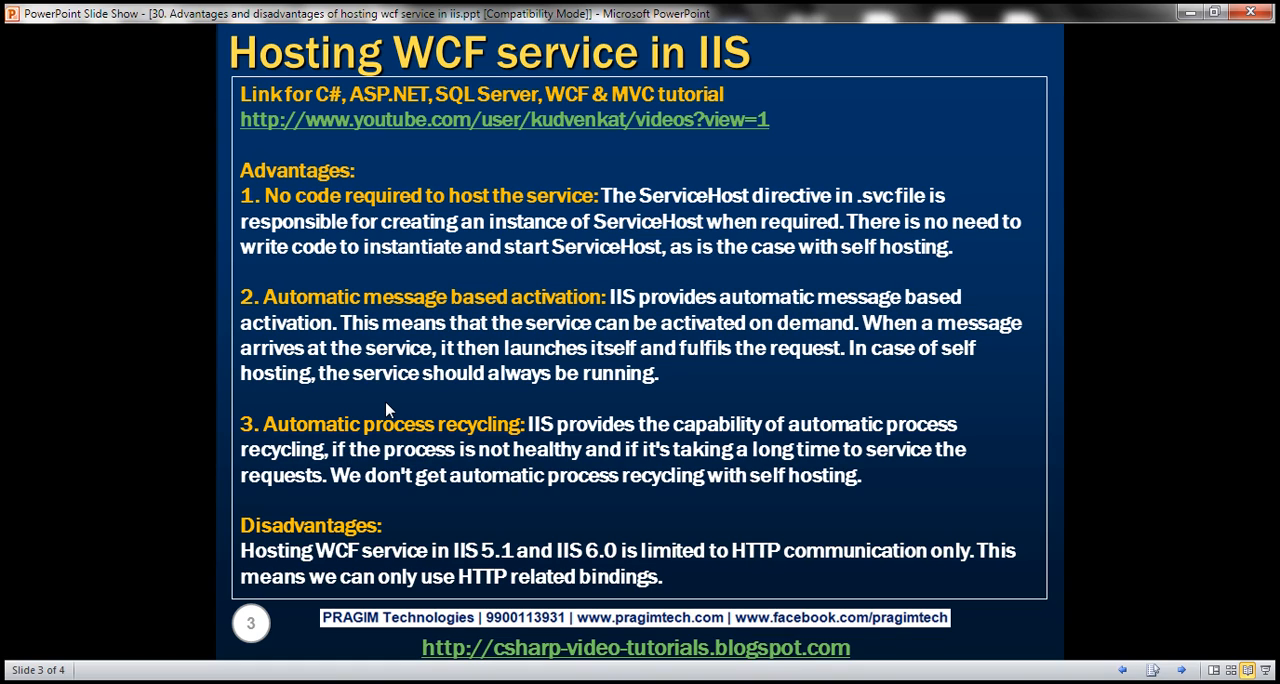
pyautogui.moveTo(464, 362)
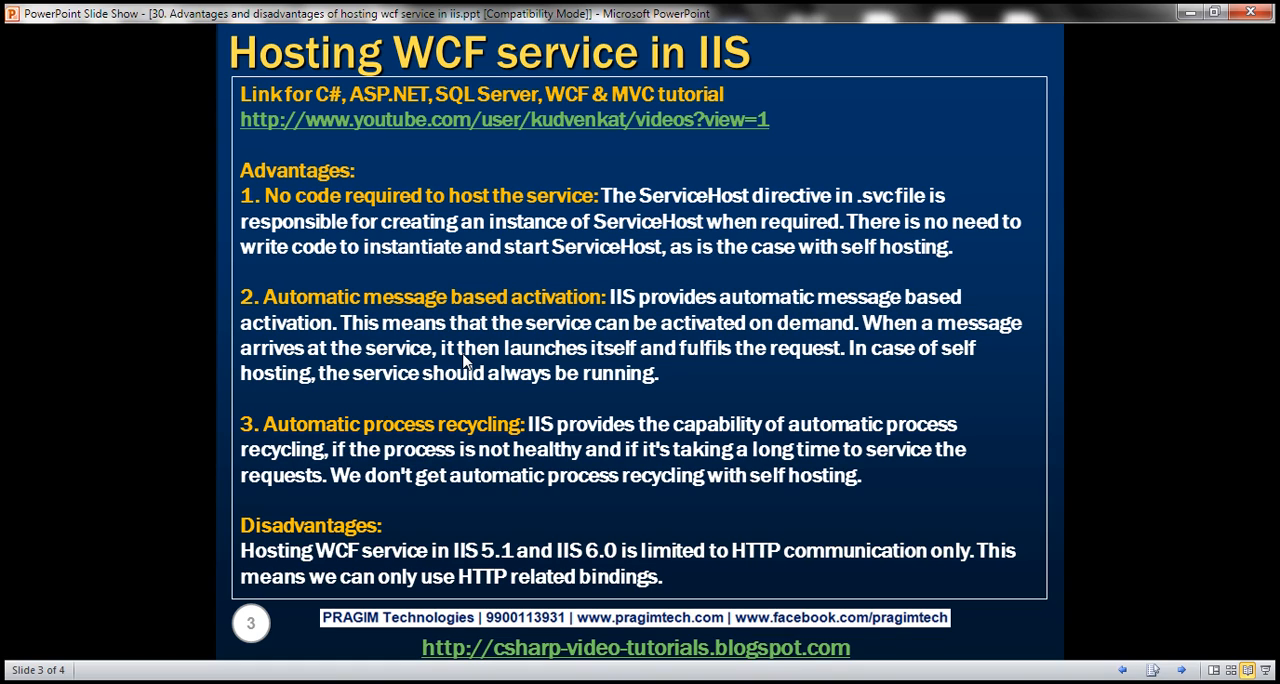
pyautogui.moveTo(344, 474)
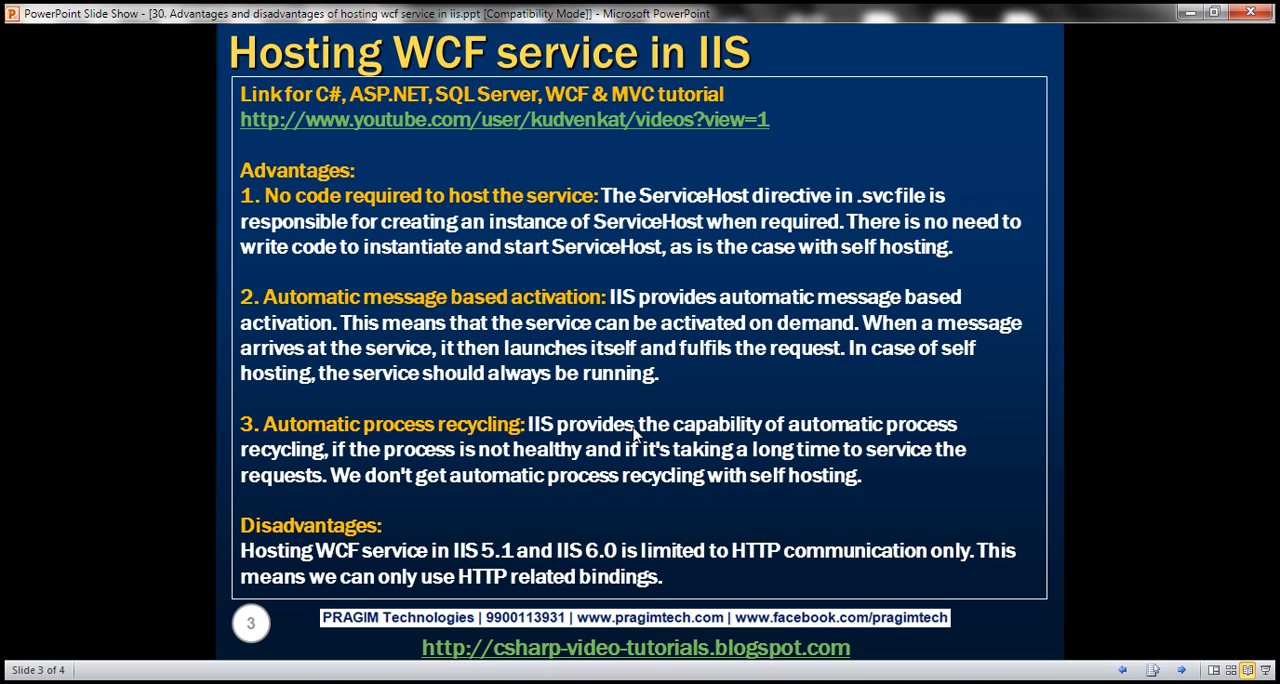
pyautogui.moveTo(550, 520)
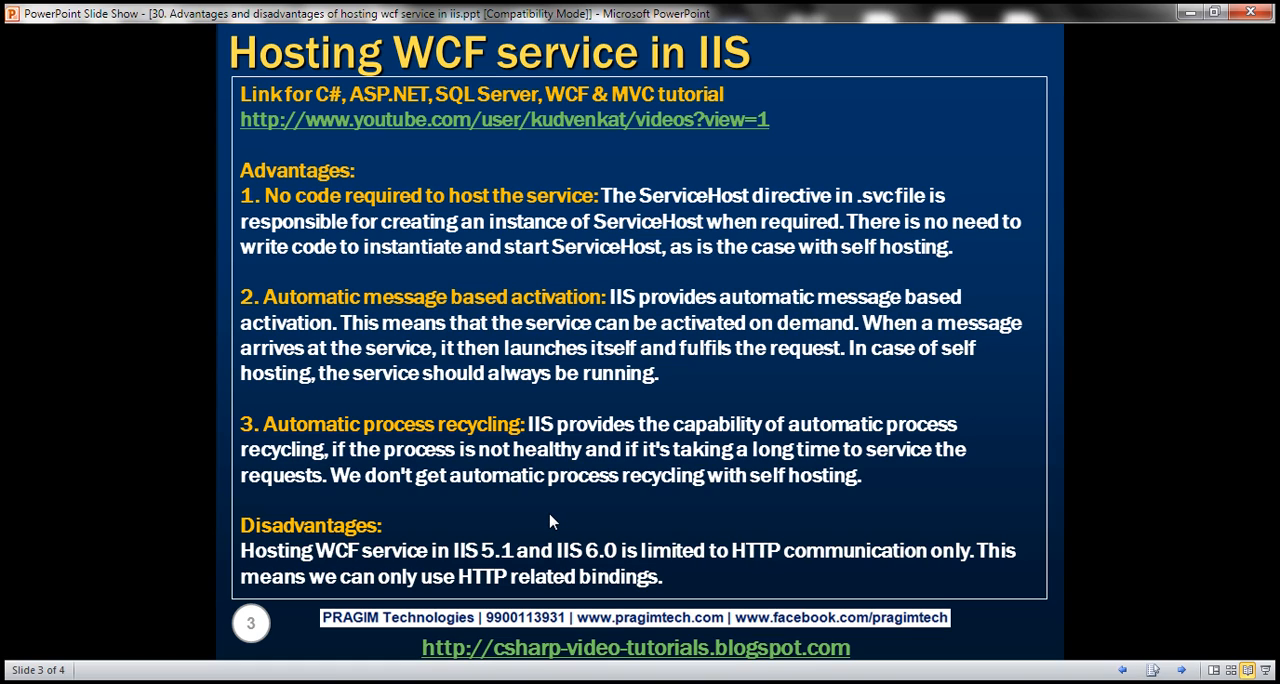
pyautogui.moveTo(432, 550)
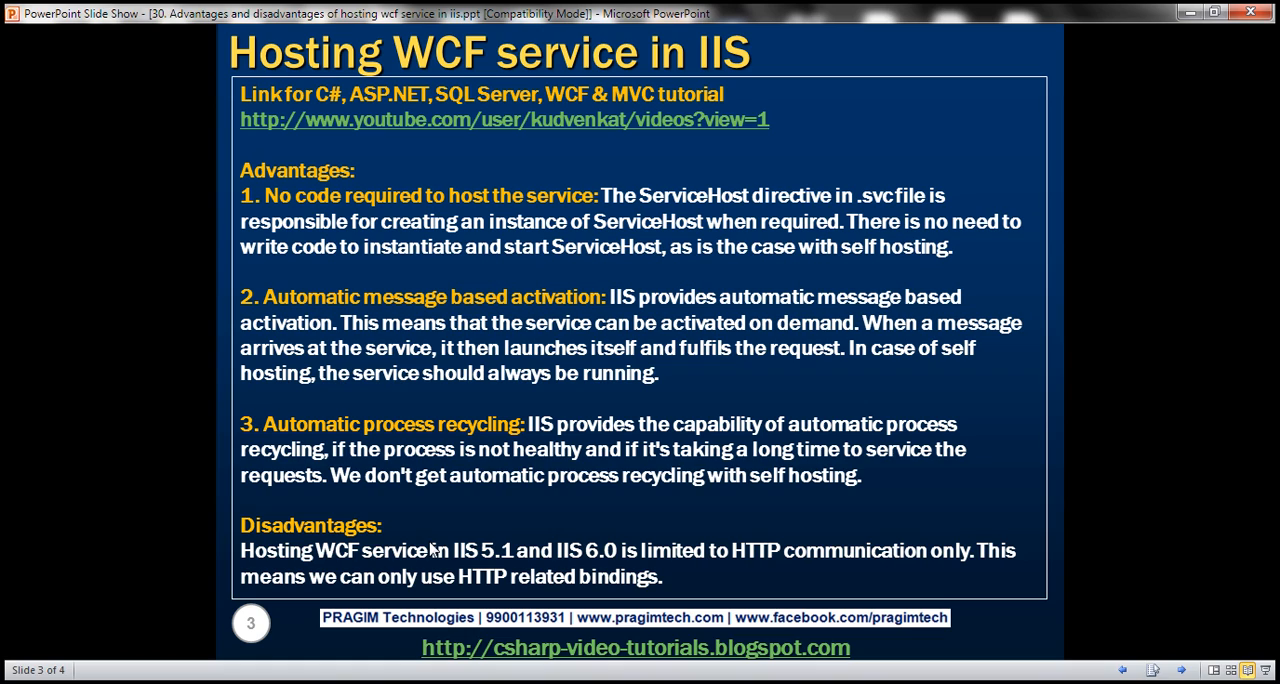
pyautogui.moveTo(312, 562)
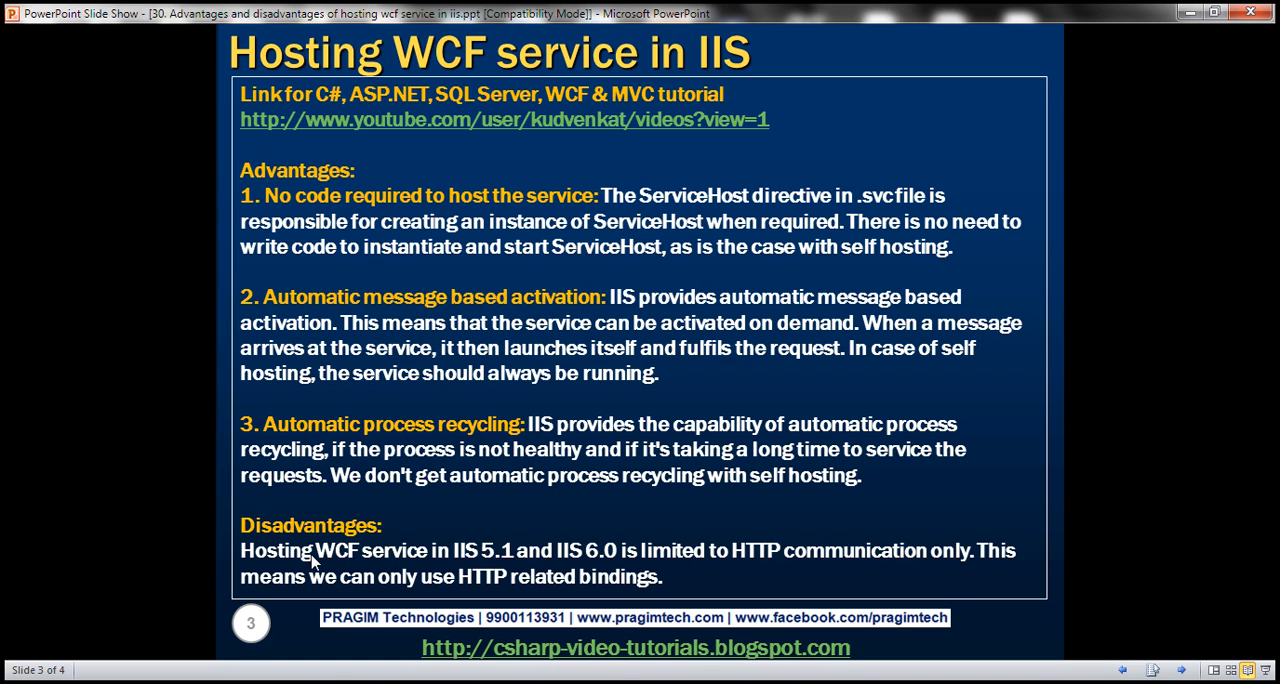
pyautogui.moveTo(340, 564)
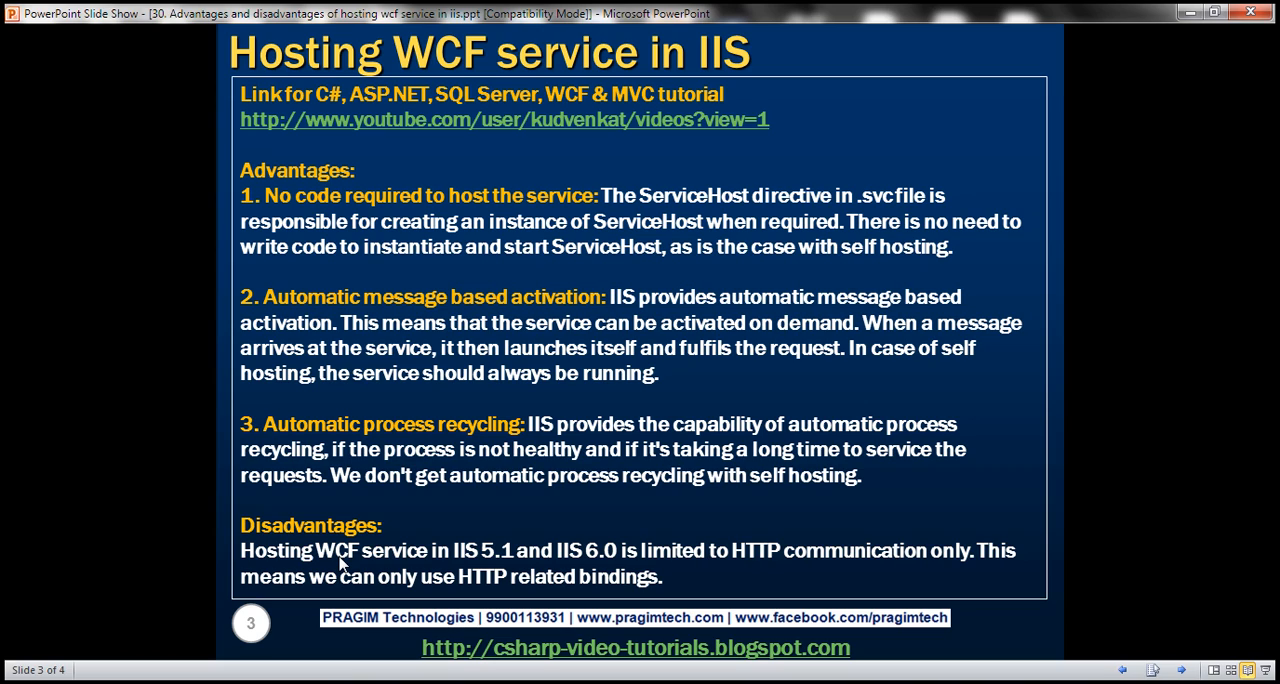